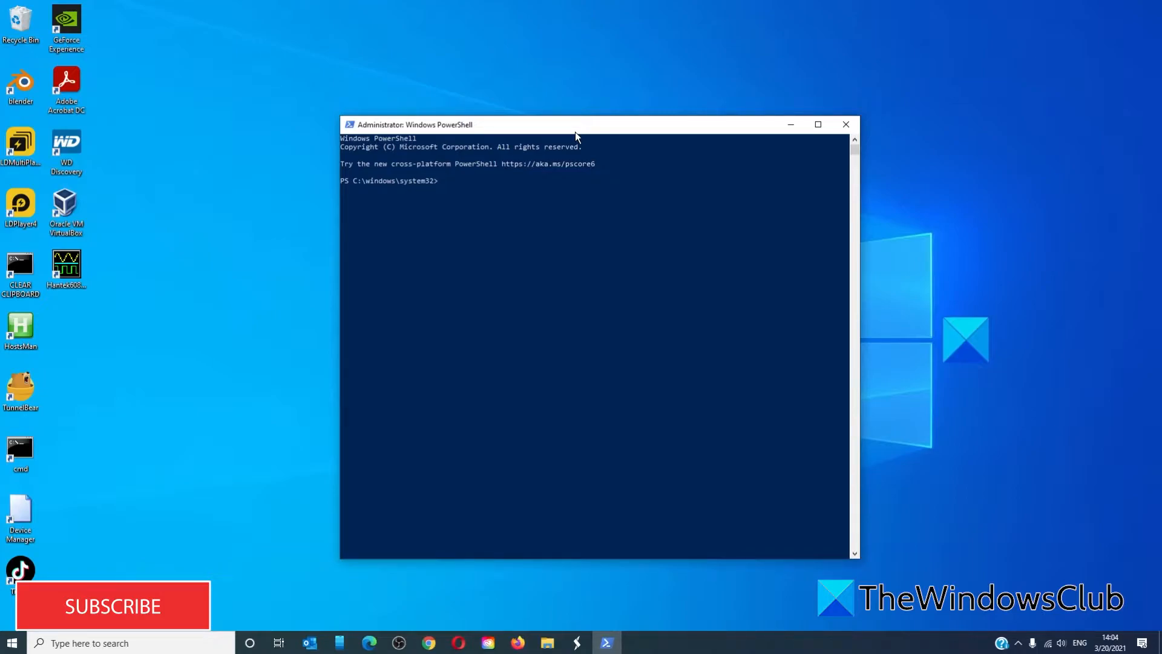
Navigate from system32 to C:\, into C:\users, then into the user's home folder
type("cd\\")
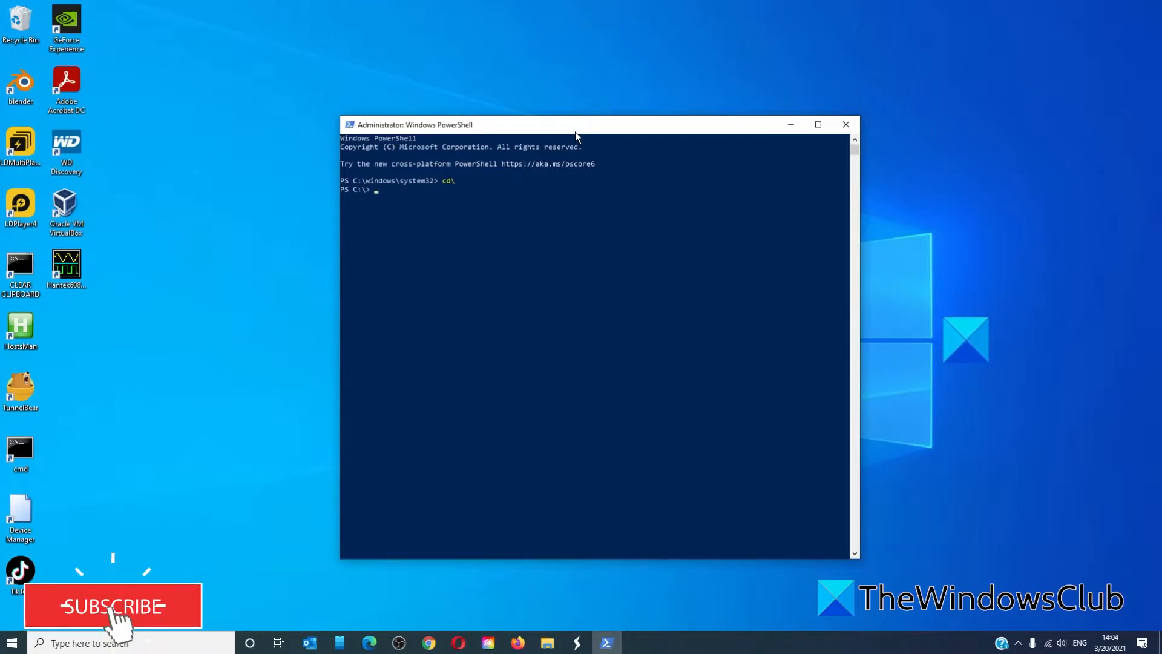
type("s")
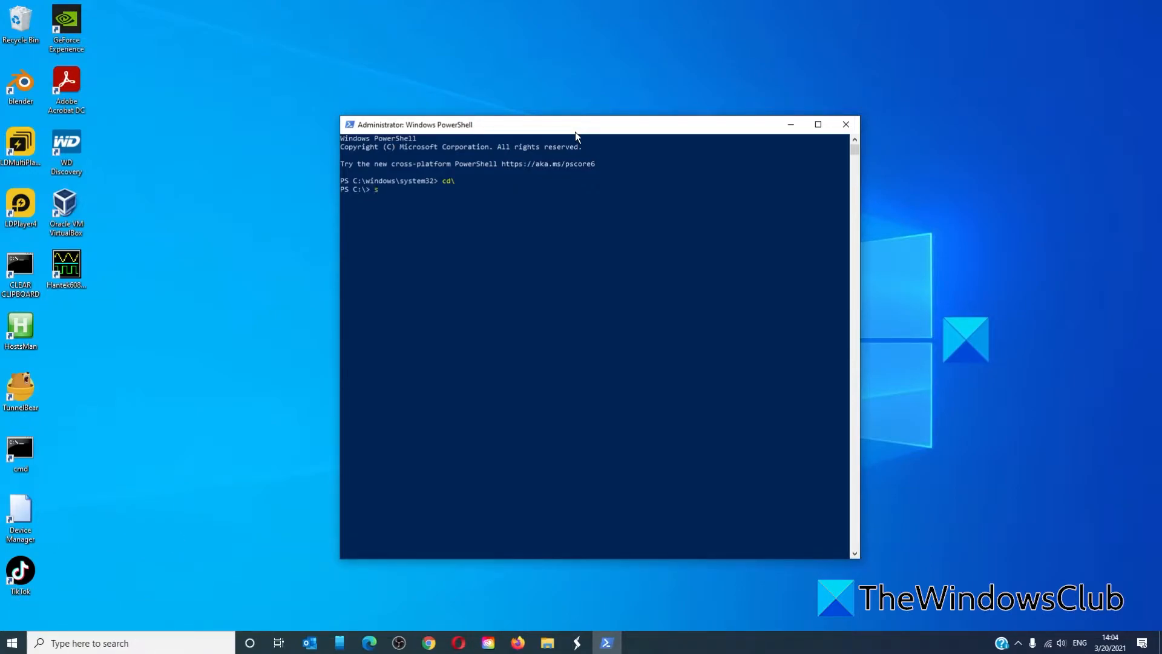
type("et-location")
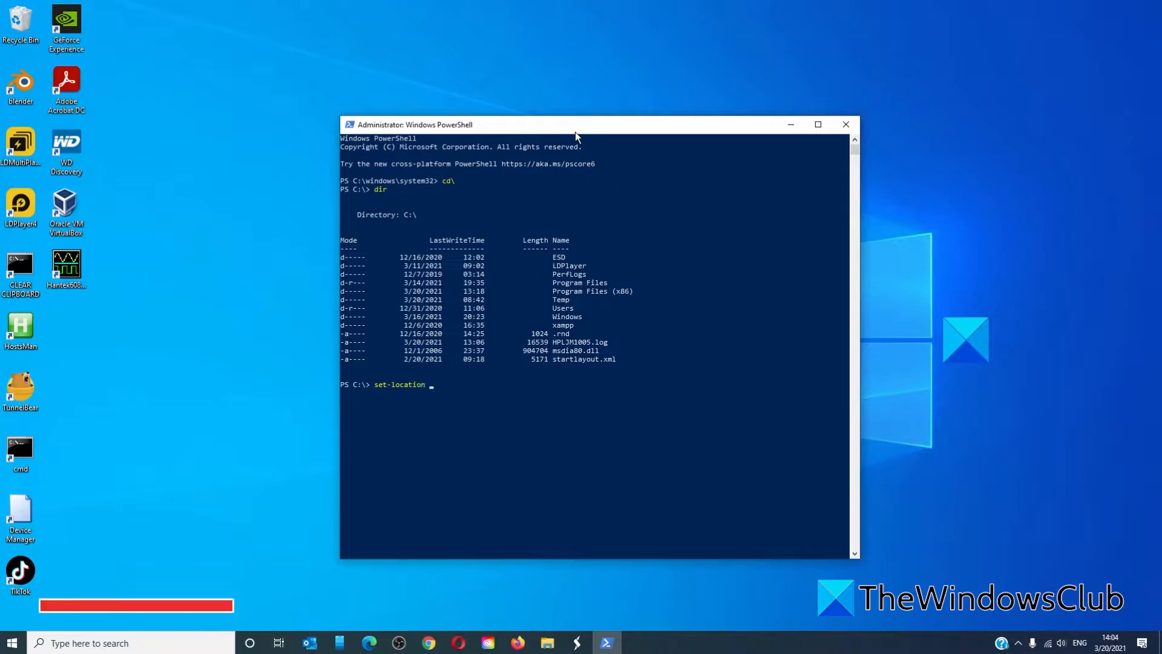
type("users")
type("dir")
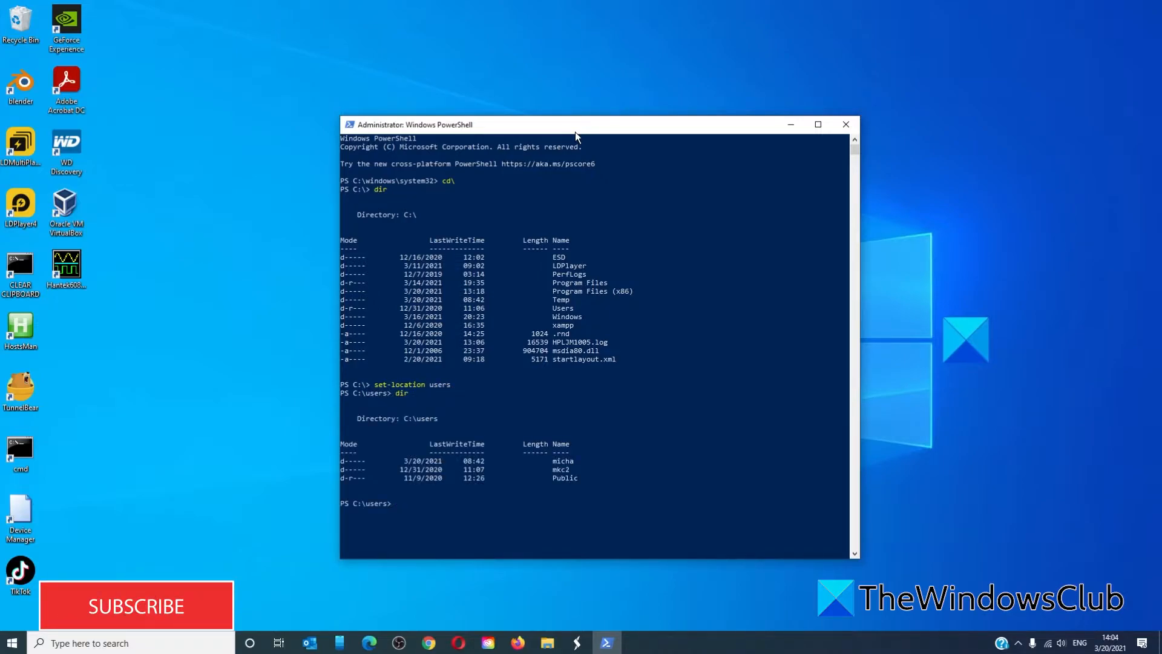
type("set-loca")
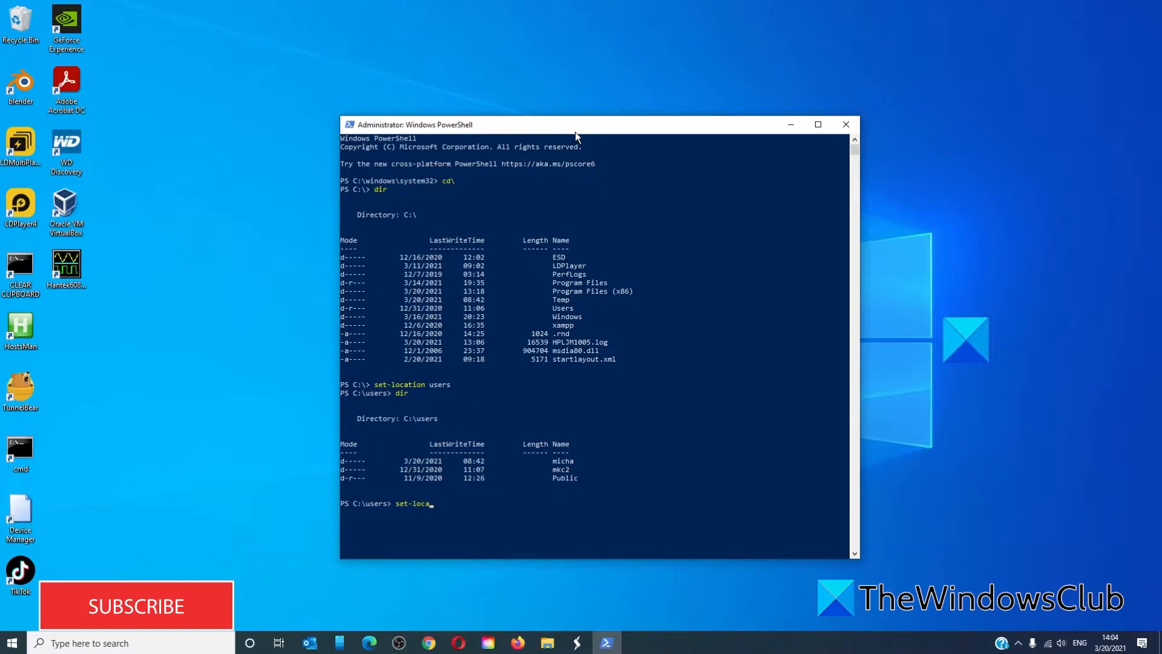
type("tion")
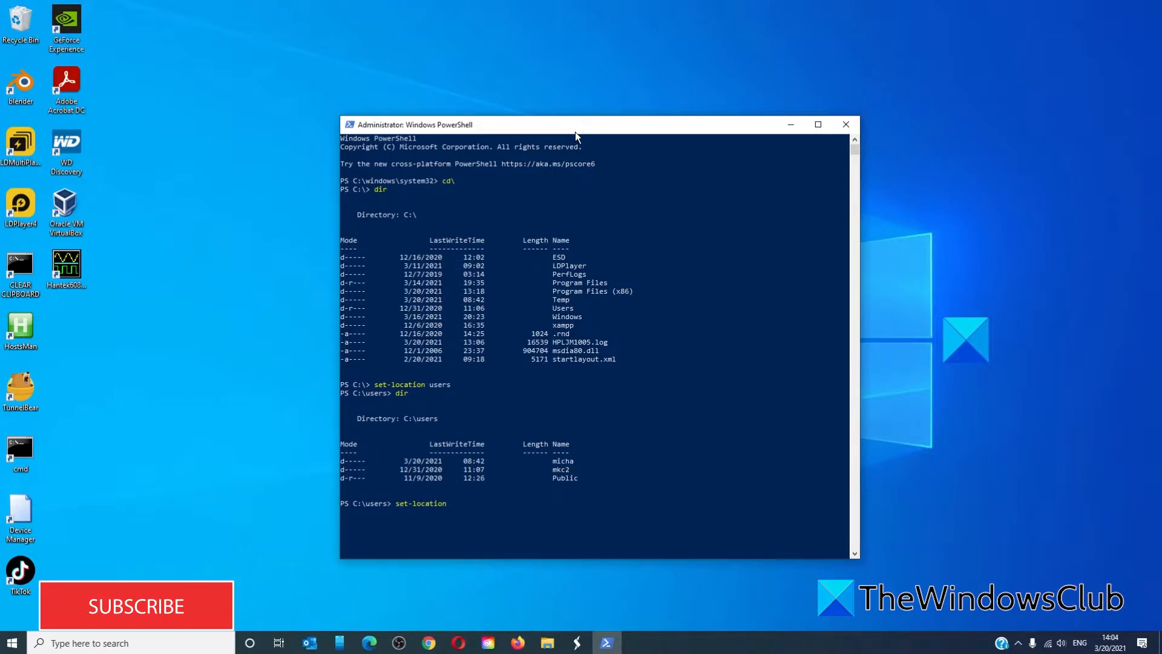
type("micha")
type("dir")
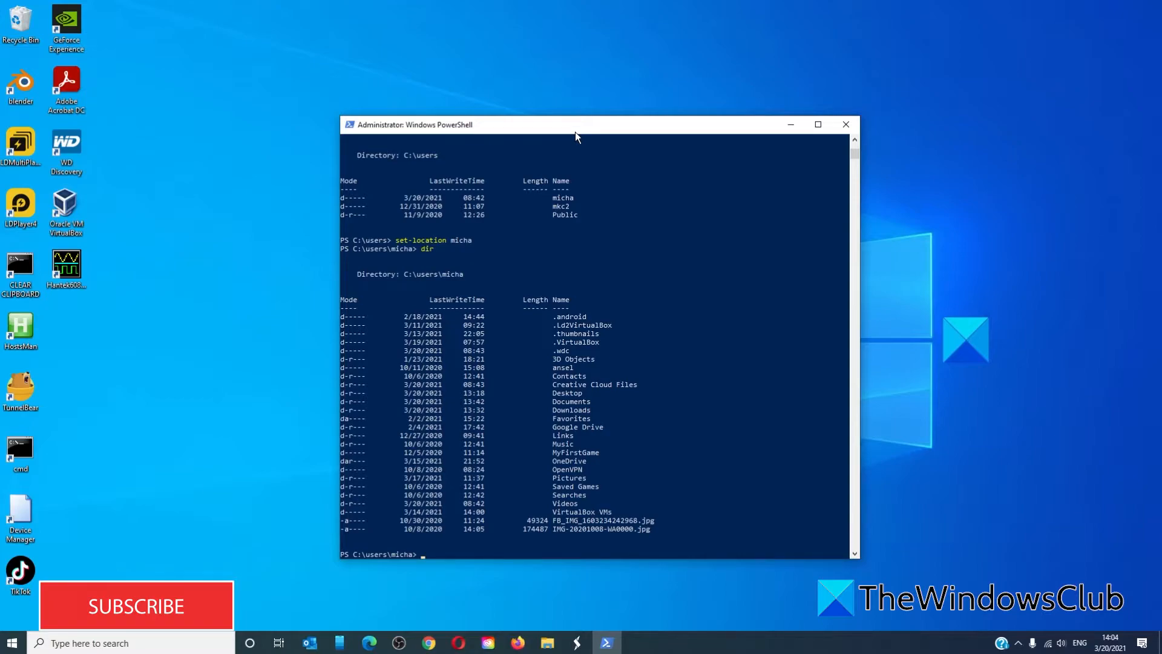
type("set-location documents")
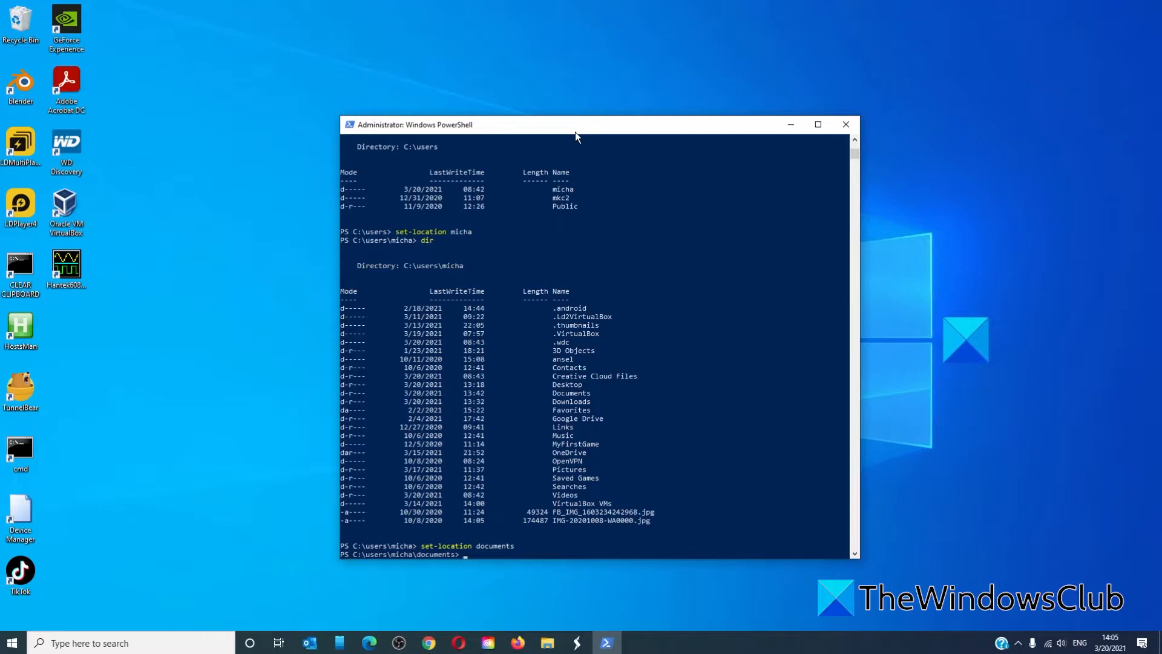
List the Documents folder and delete the demo2 folder with remove-item
type("dir")
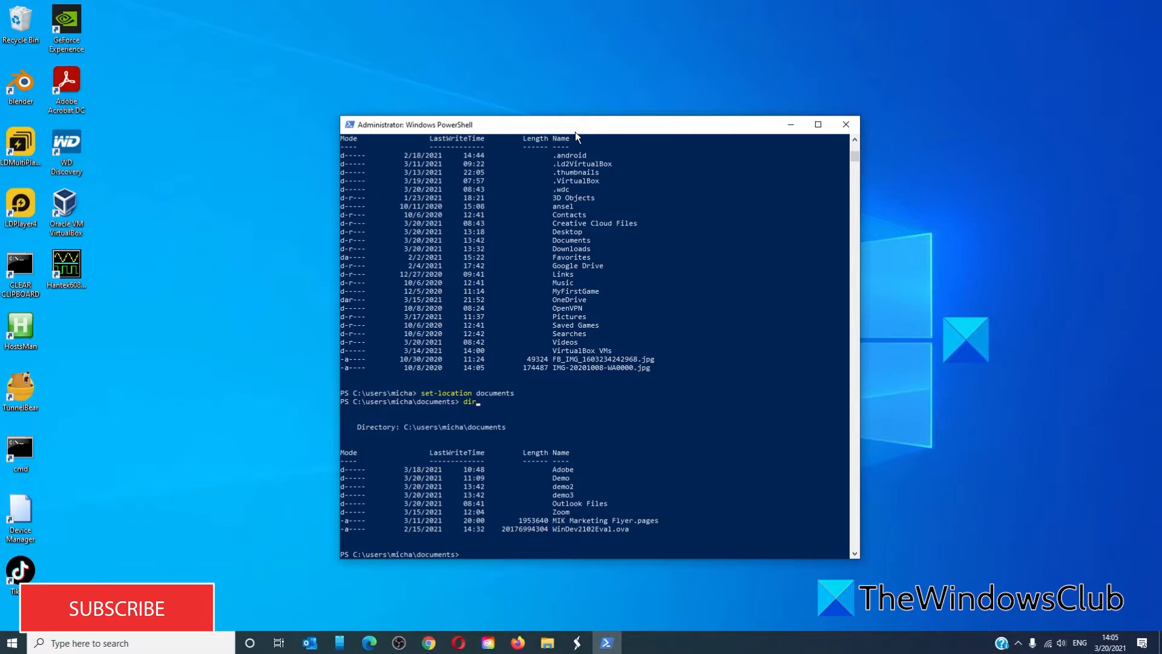
type("remove-it")
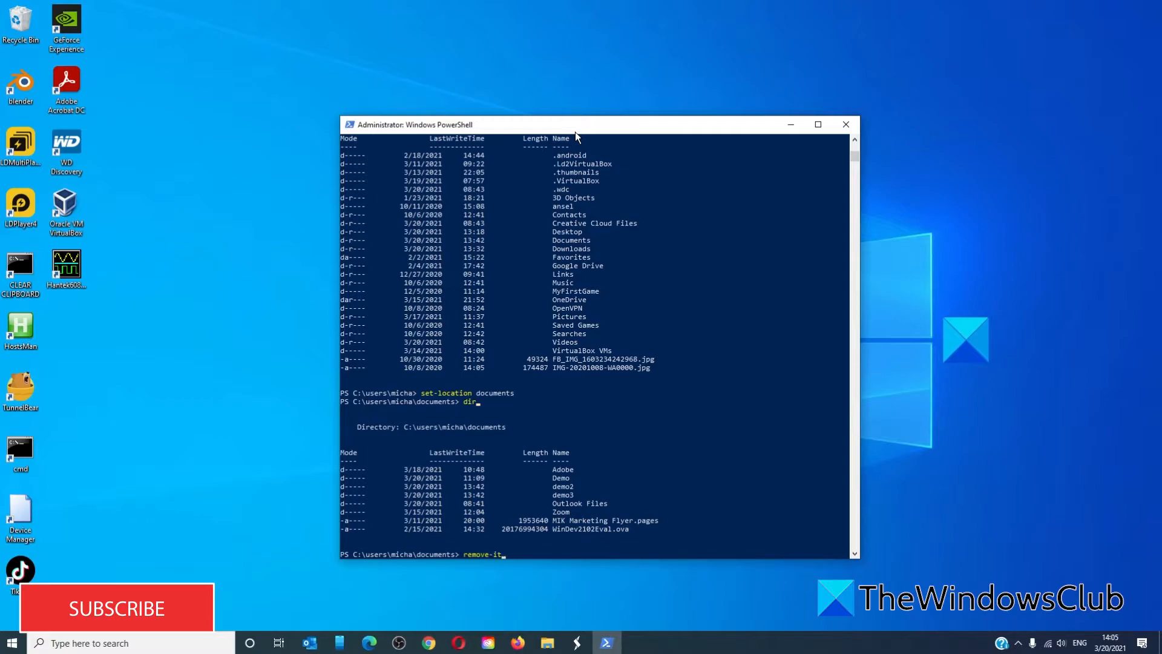
type("em")
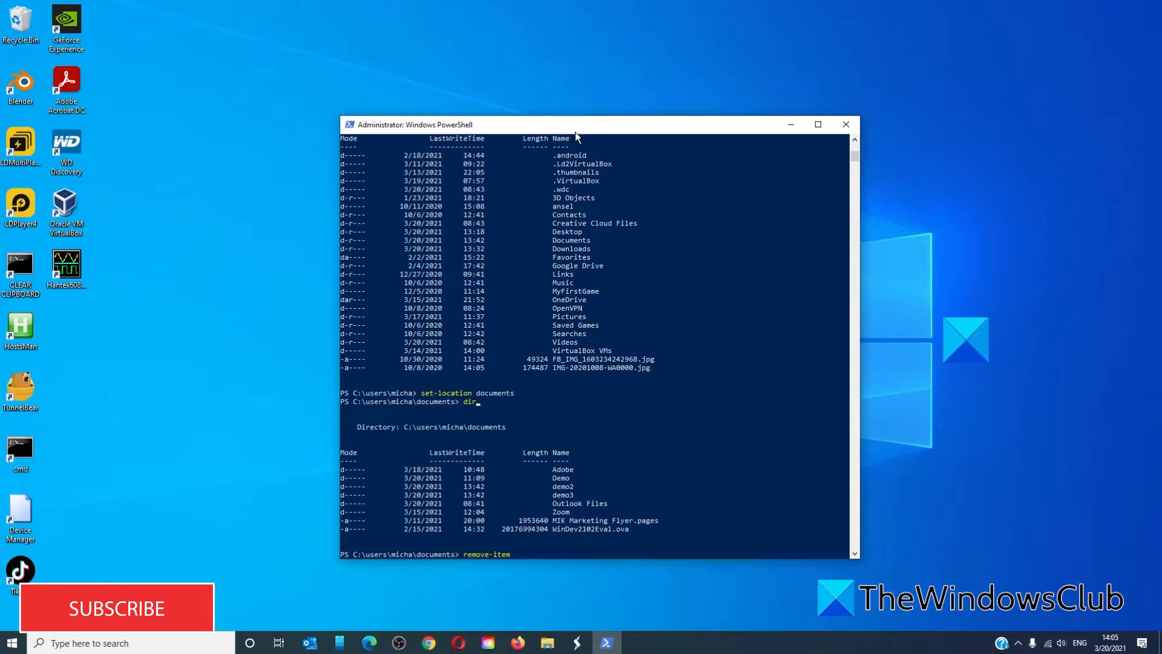
type("demo2")
type("di")
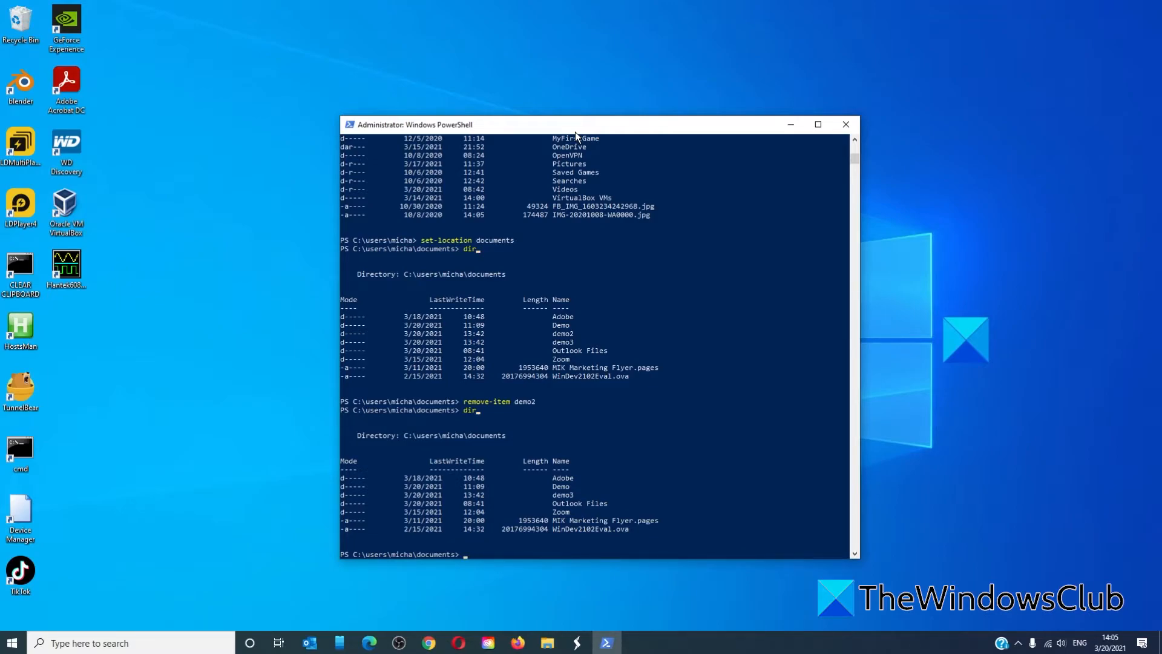
type("remove")
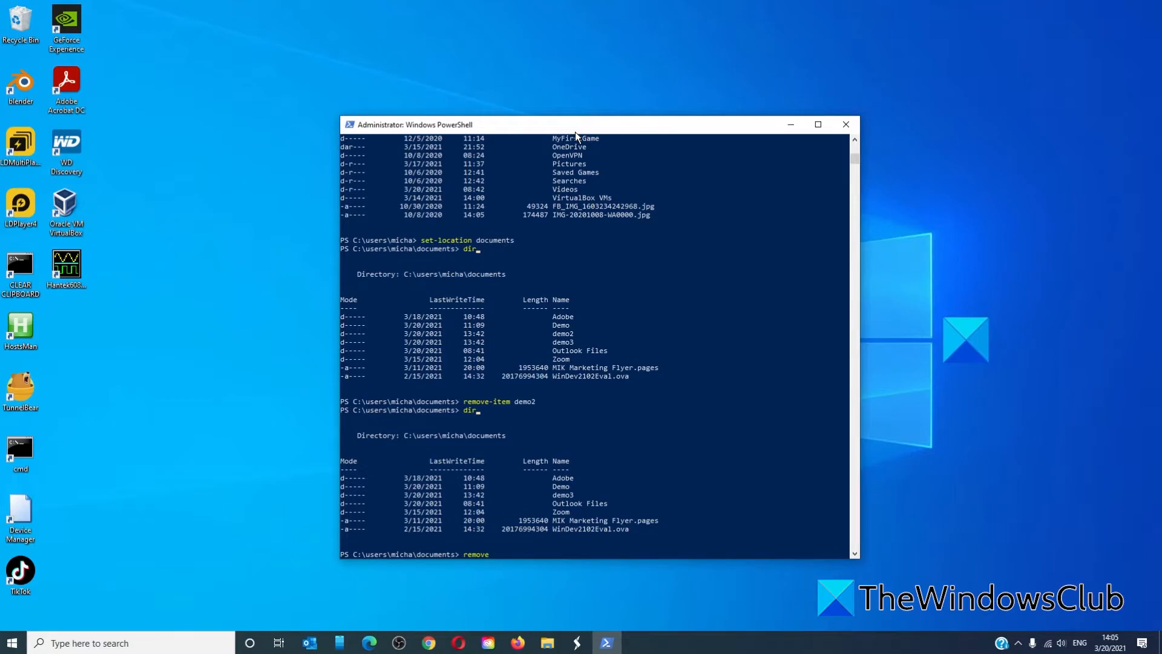
type("-item")
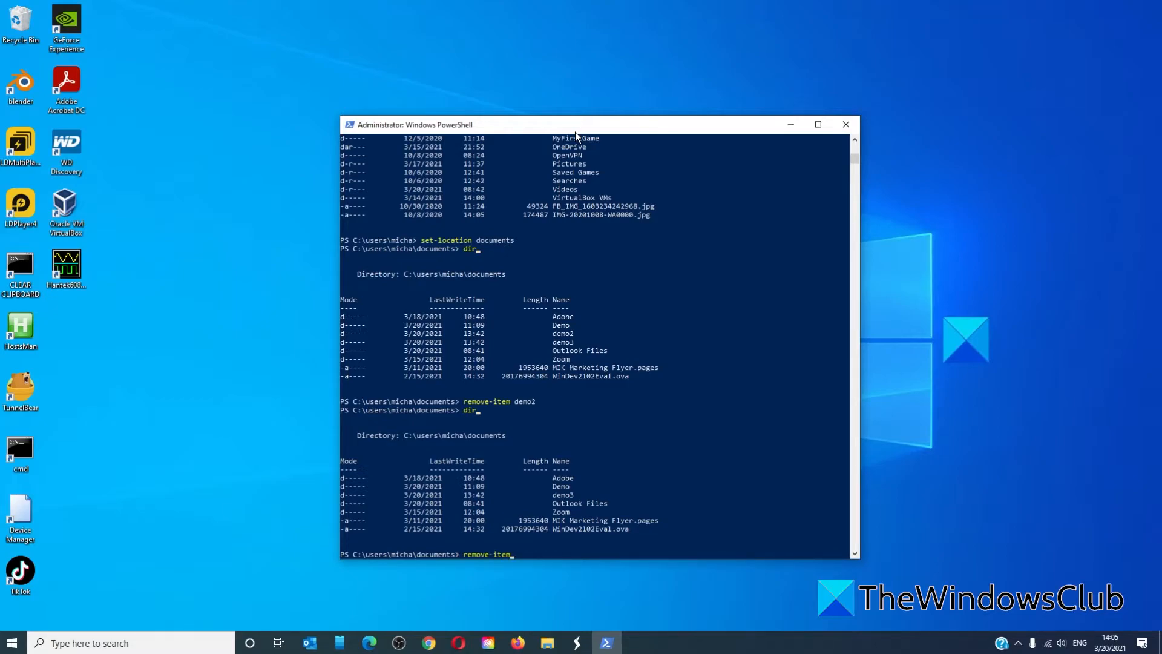
type("demo3")
type("y")
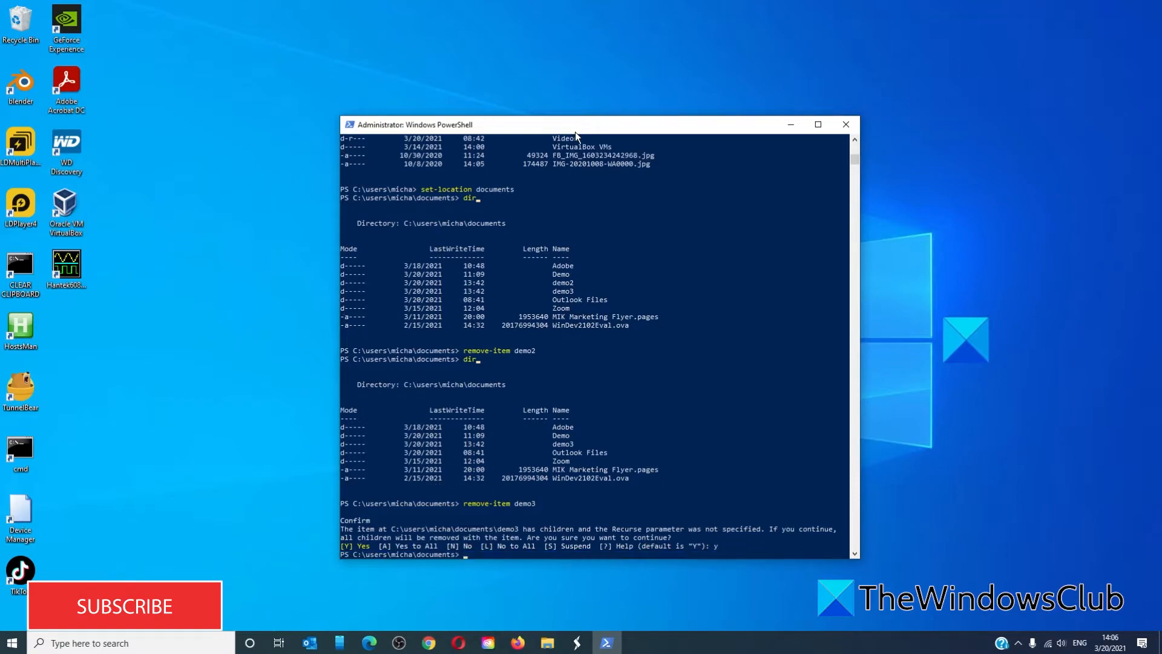
List Documents to confirm demo3 is gone, then move into the Demo folder
type("dir")
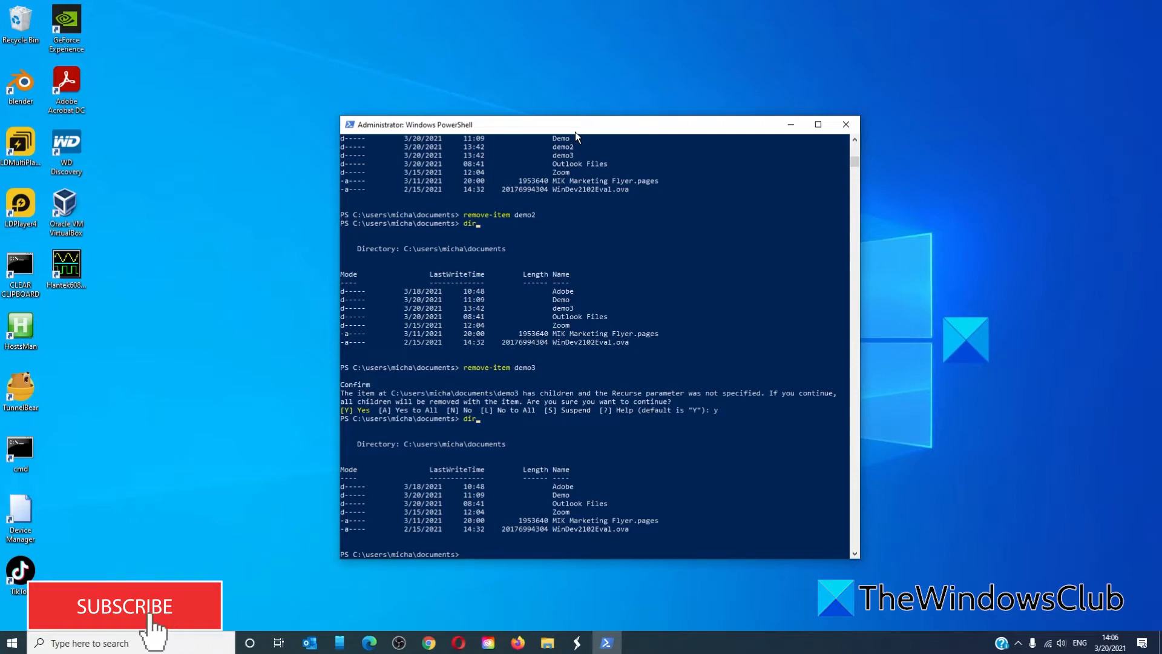
type("set-location demo")
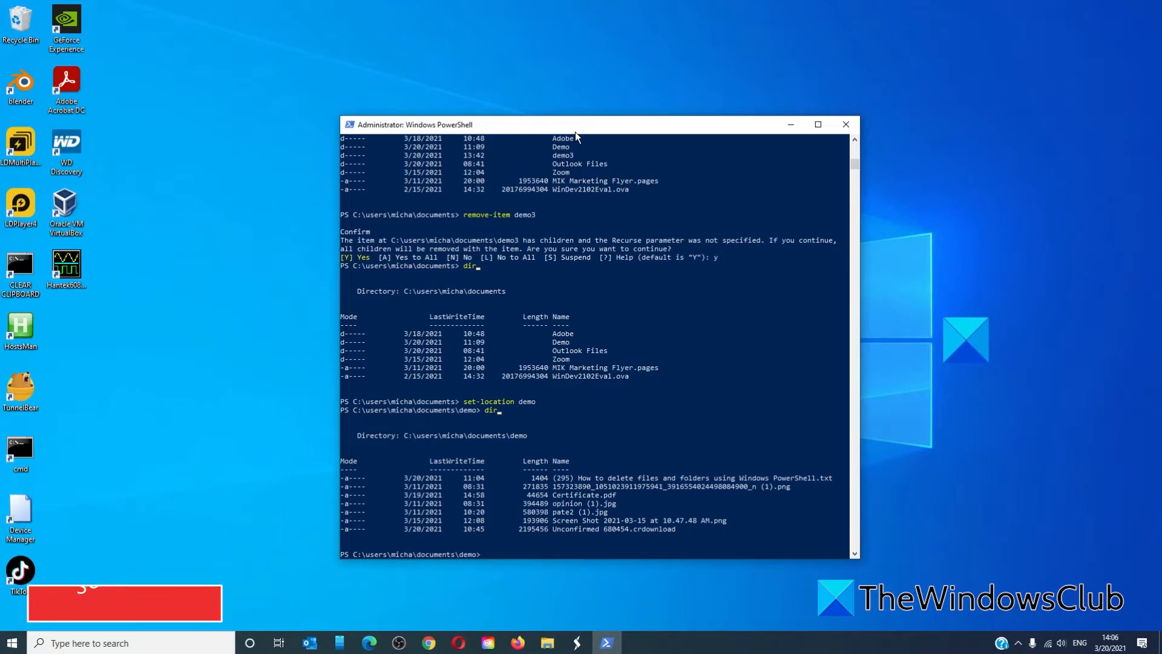
Delete Certificate.pdf, then try removing 'opinion (1).jpg' and 'pate (1).jpg' by name
type("remove-it")
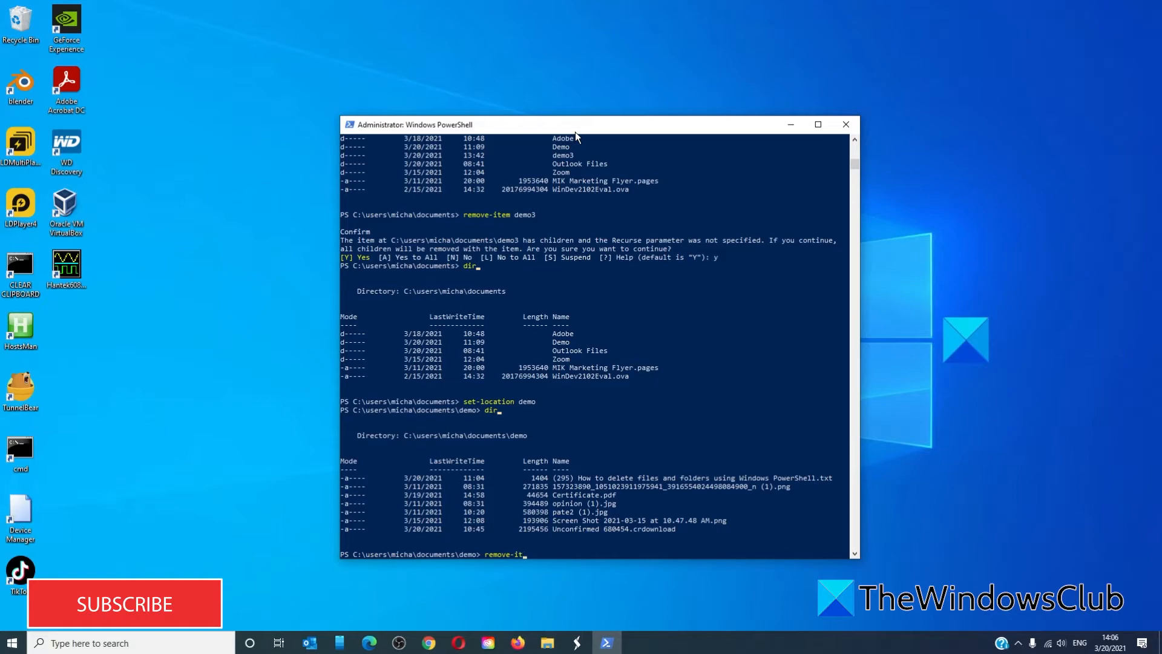
type("em")
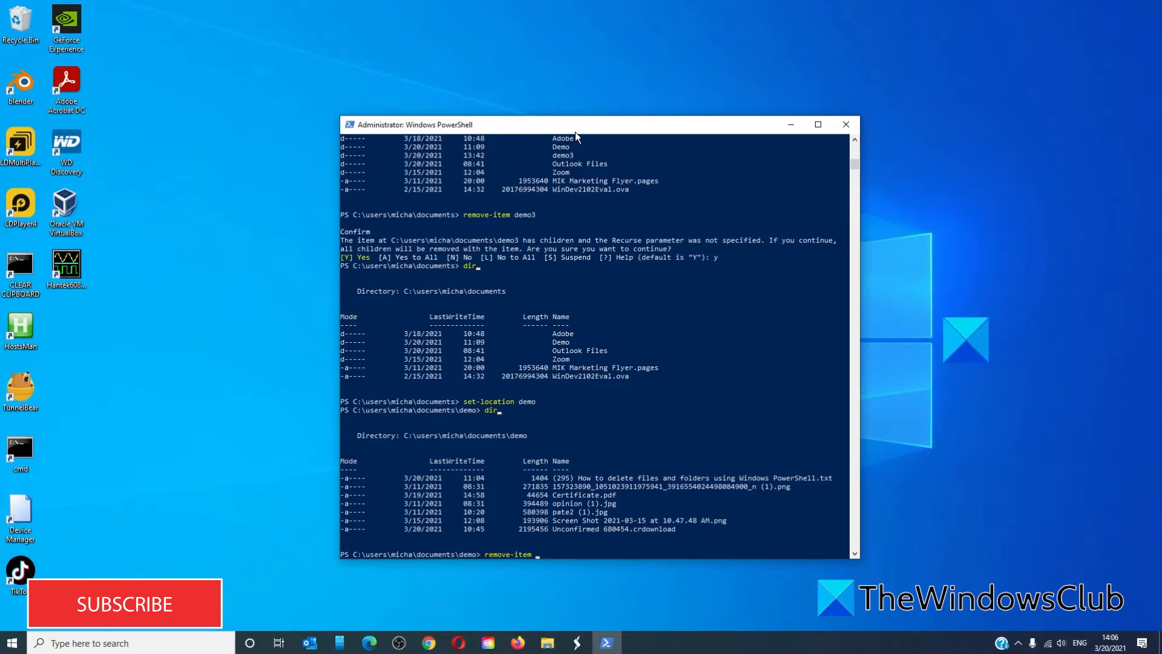
type("certi")
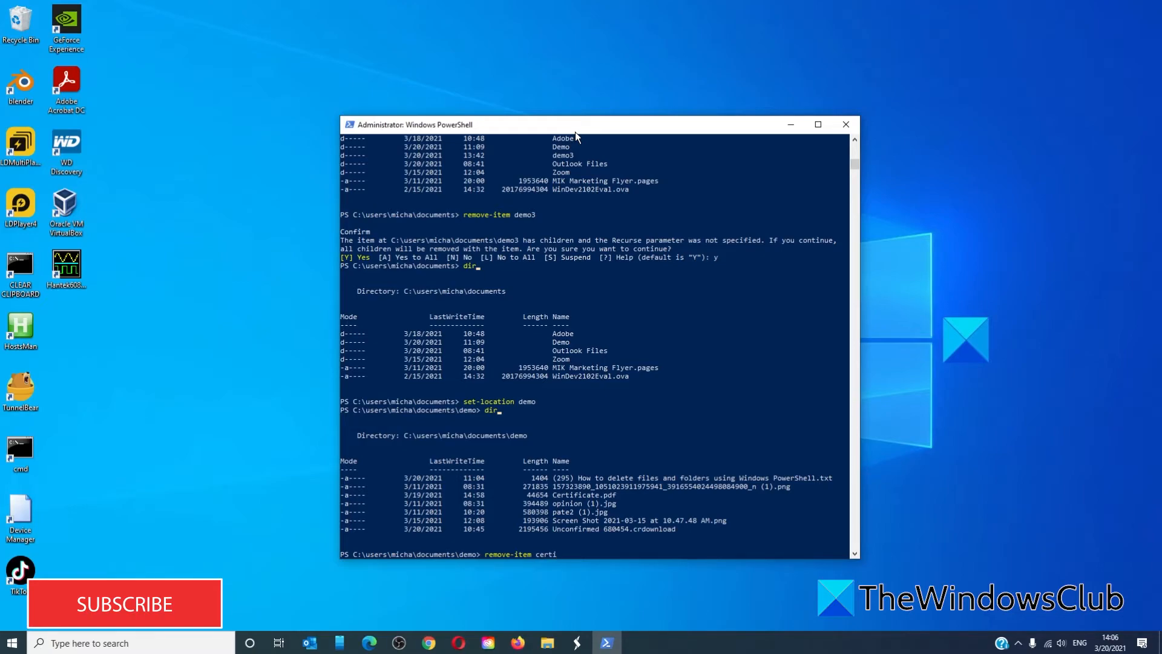
type("ficate")
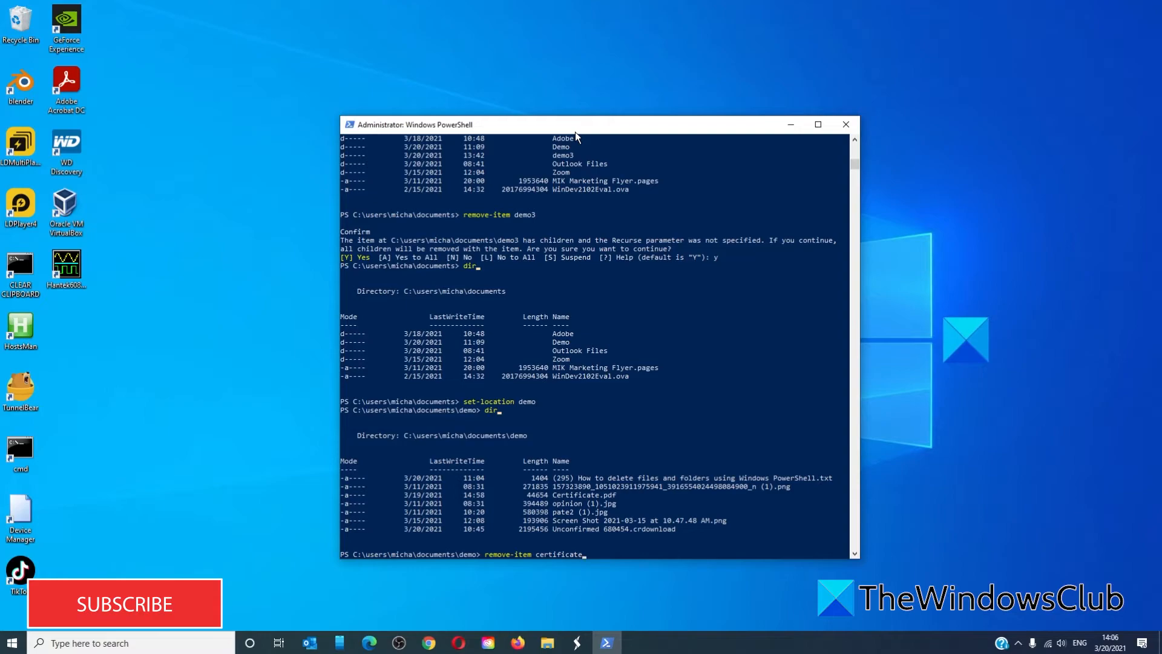
type(".pdf")
type("di")
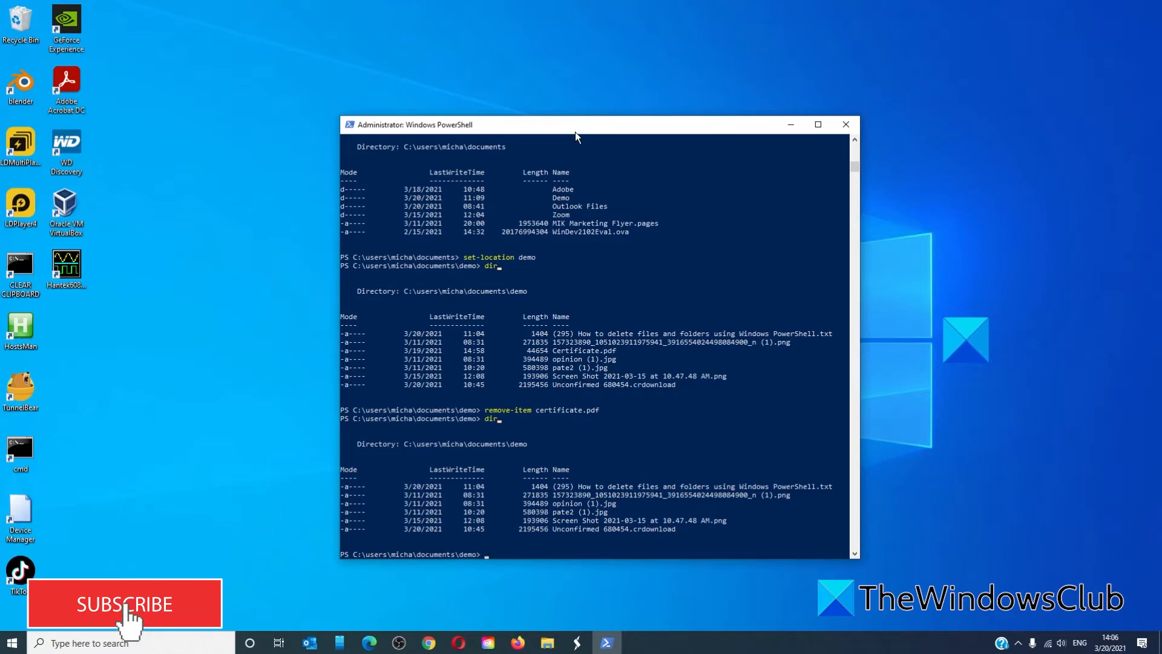
type("remove-item opinion (1).jpg, pate (1).jpg")
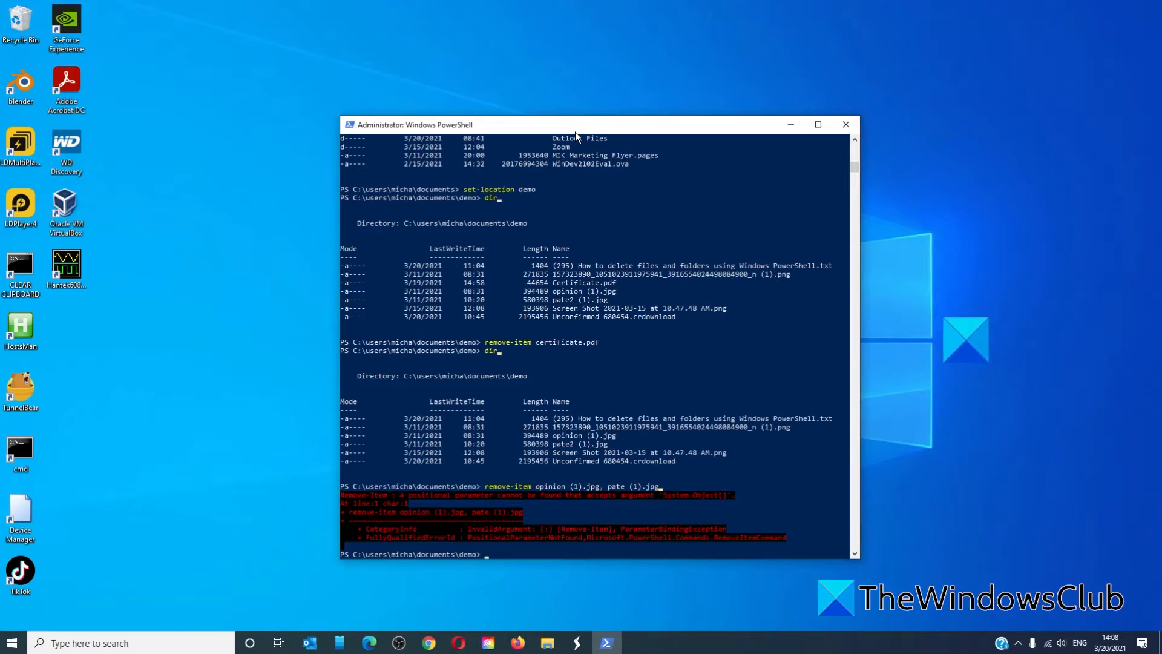
Remove all .jpg files with the *.jpg wildcard and list the Demo folder
type("remove-item \"")
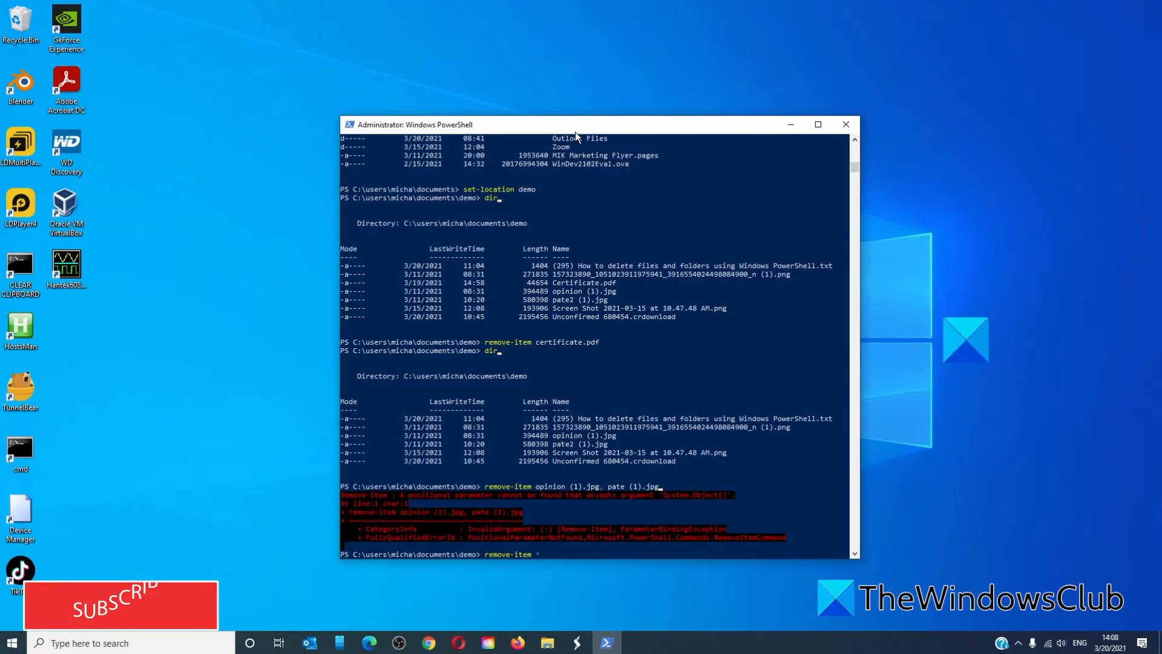
type("*.jpg")
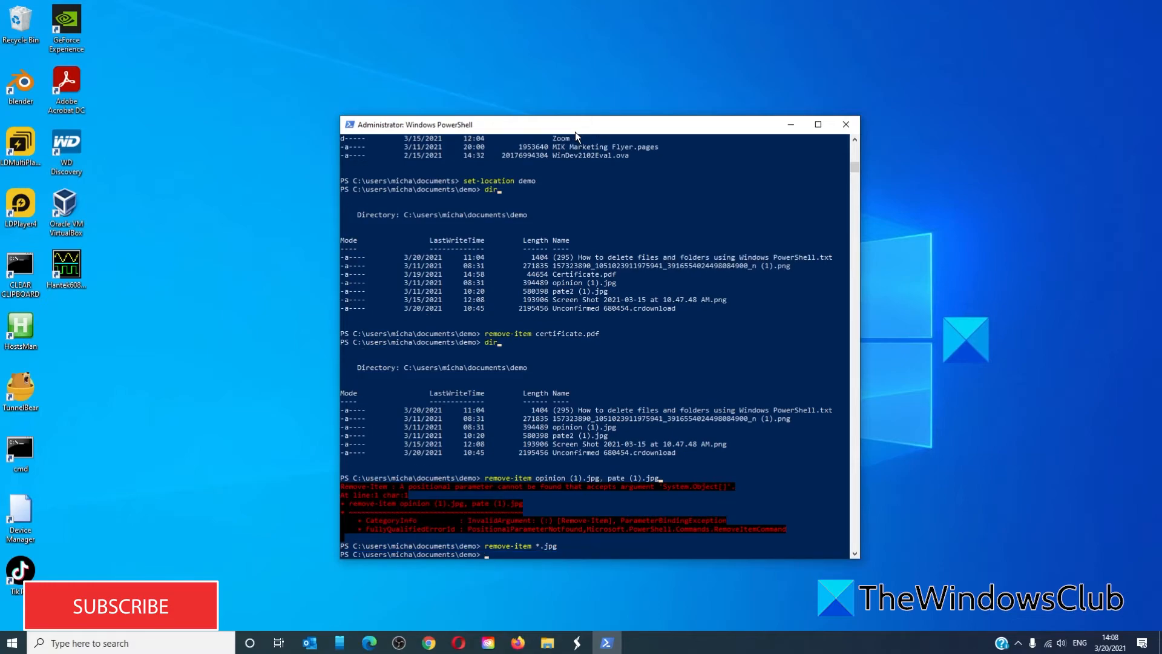
type("di")
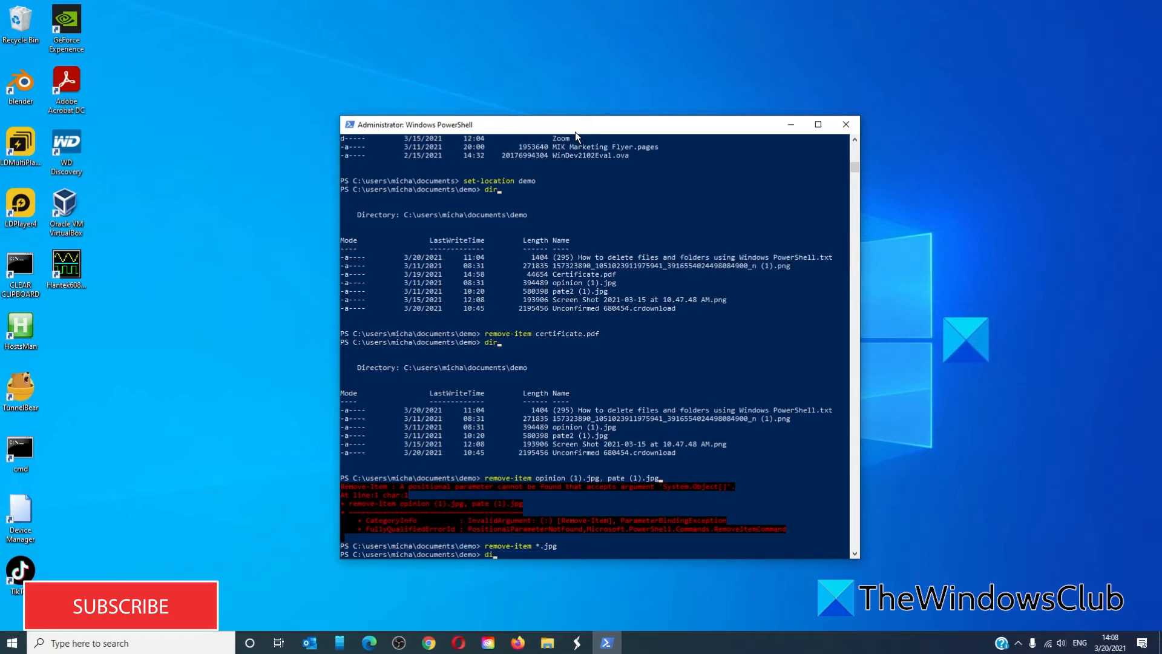
key("enter")
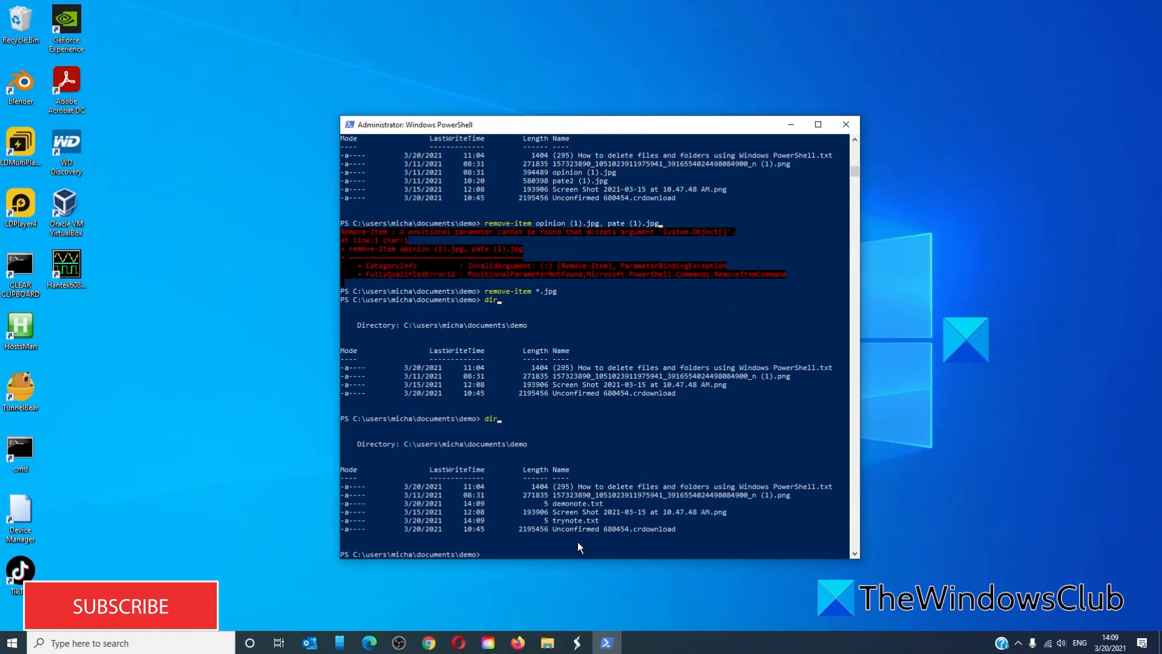
Delete demonote.txt and trynote.txt, list Demo, and bring up the Edge deletion article
type("rem")
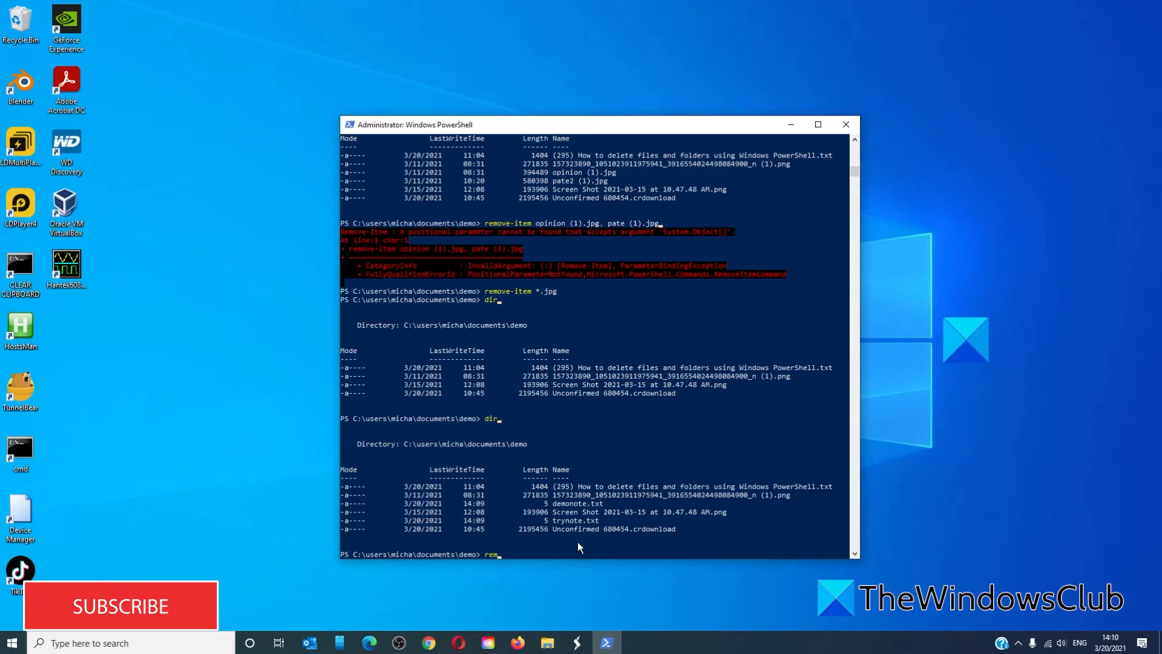
type("ove-item demon")
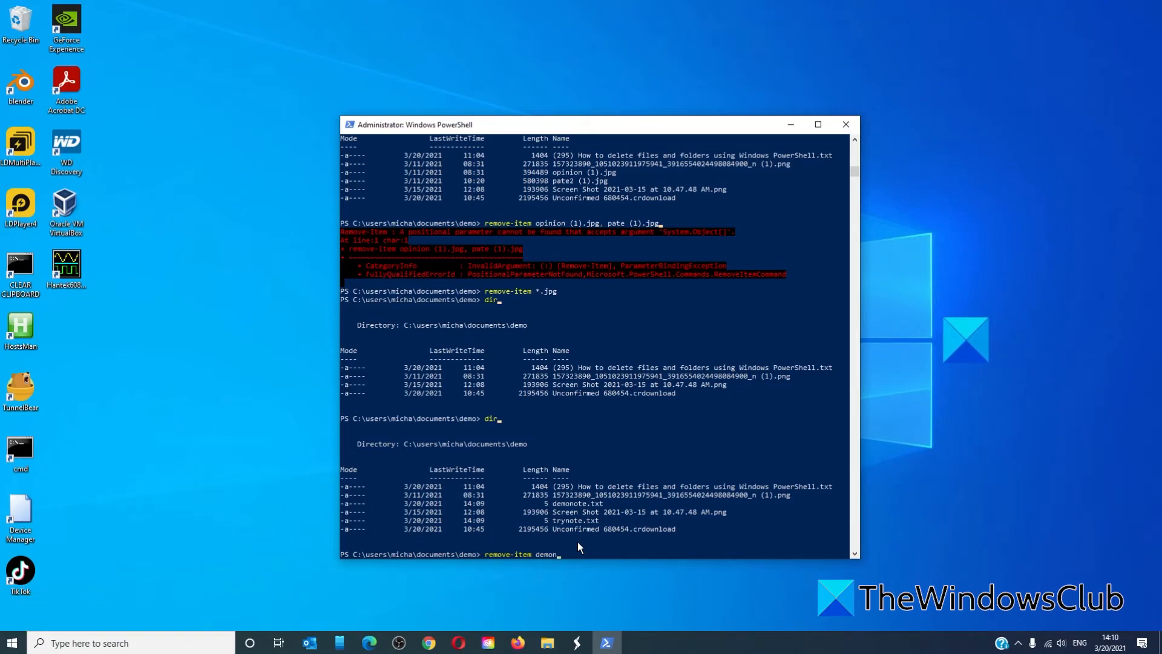
type("ote.")
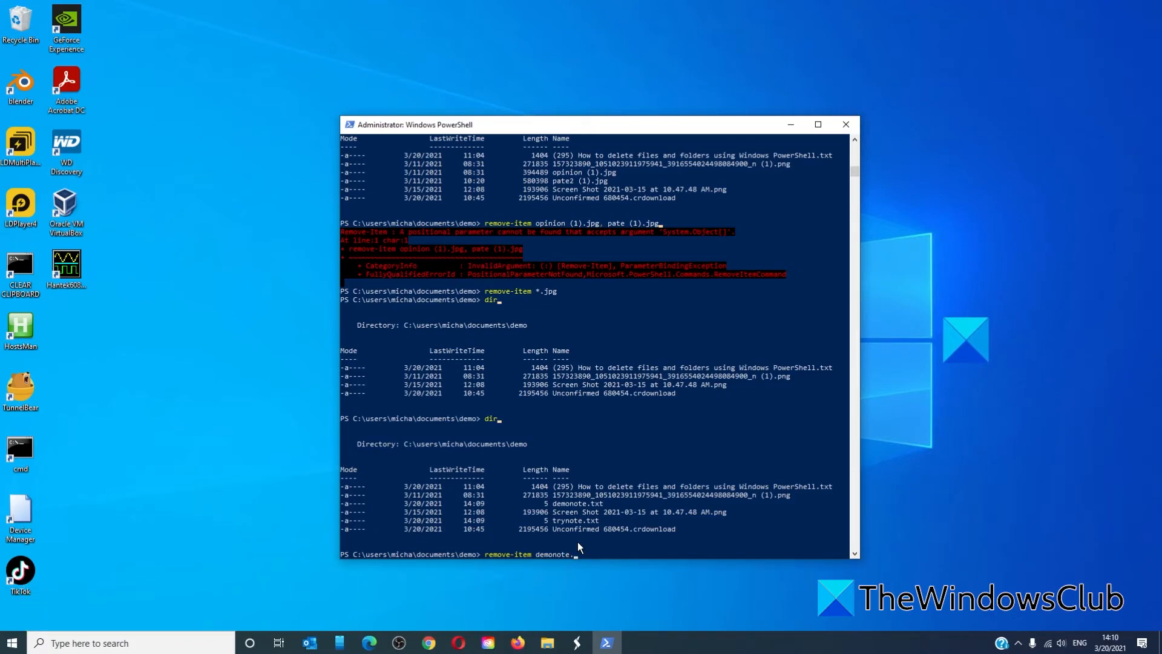
type("txt")
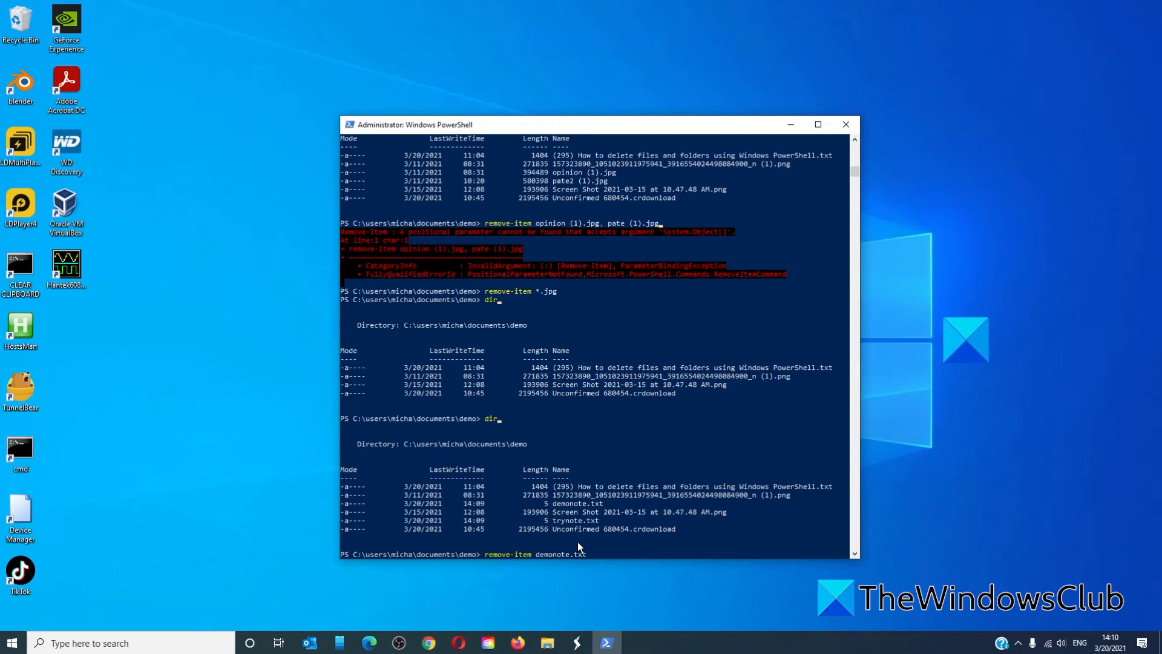
type(", trynote.txt")
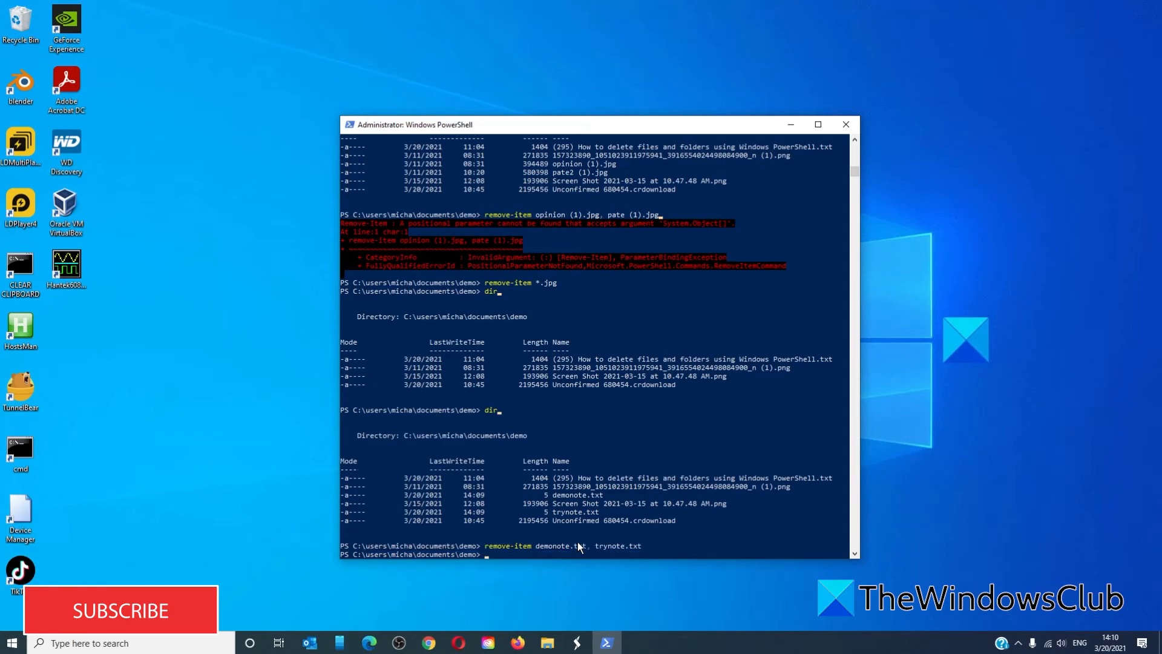
type("dir")
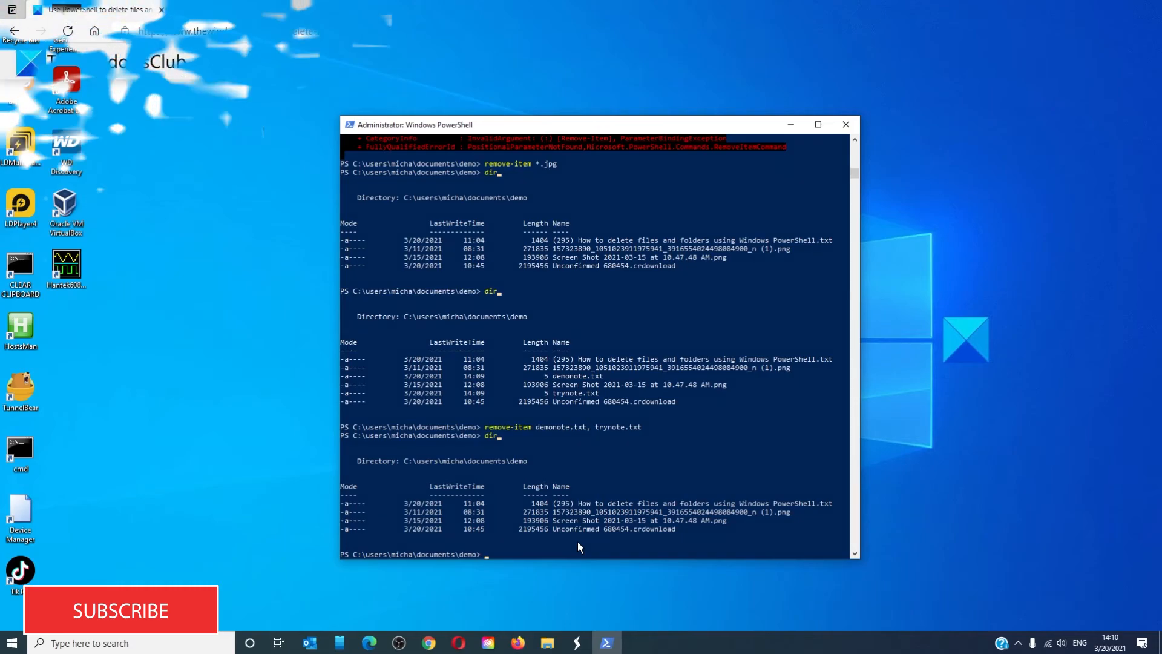
left_click(369, 642)
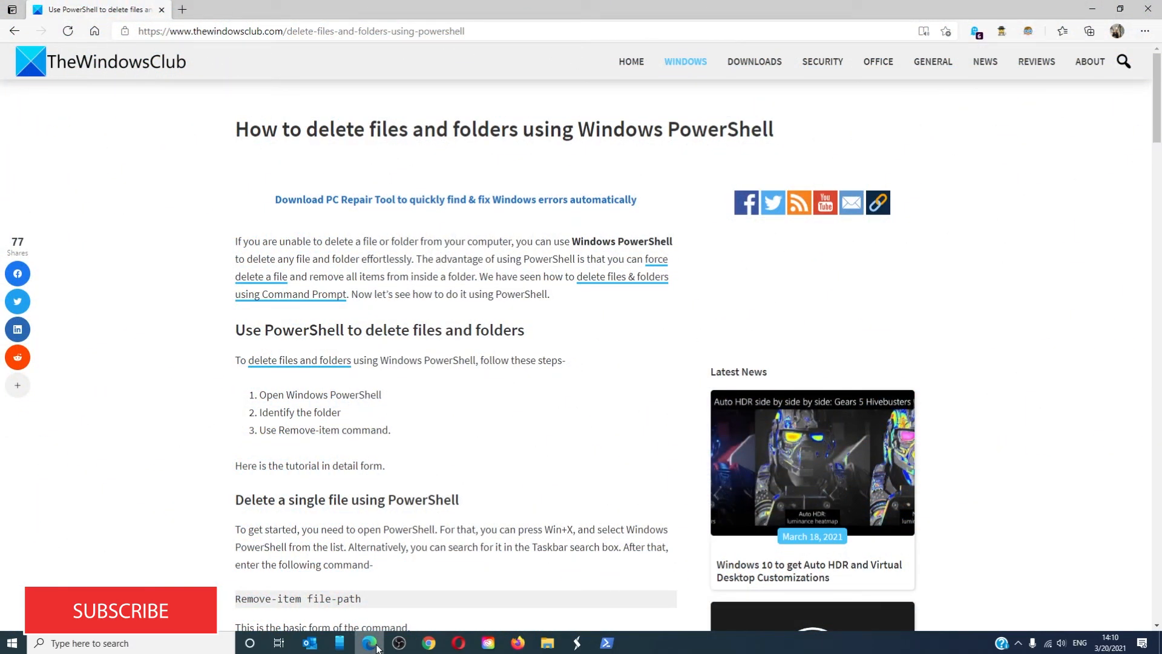